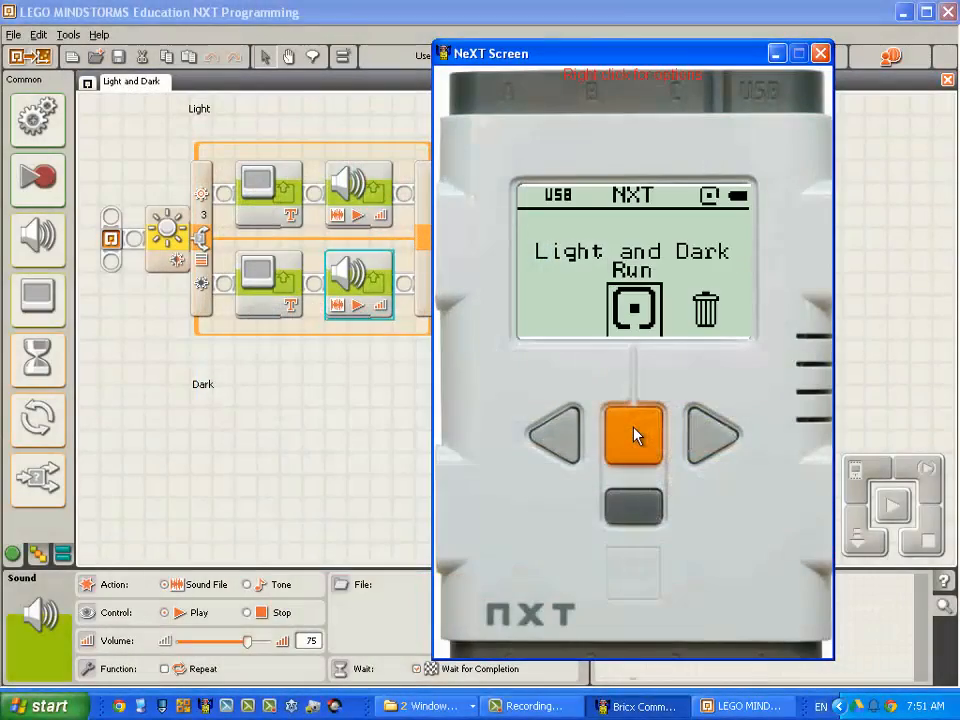
{"action": "mouse_move", "coordinate": [618, 443]}
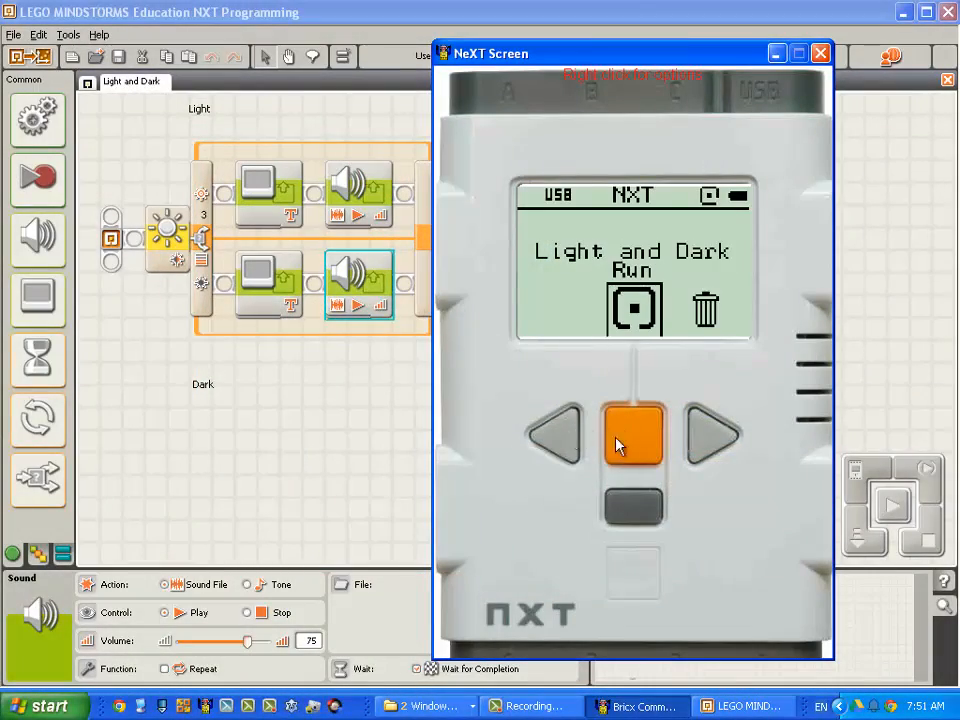
- Run Light and Dark from the NXT screen and watch Dark and Light appear
{"action": "left_click", "coordinate": [632, 437]}
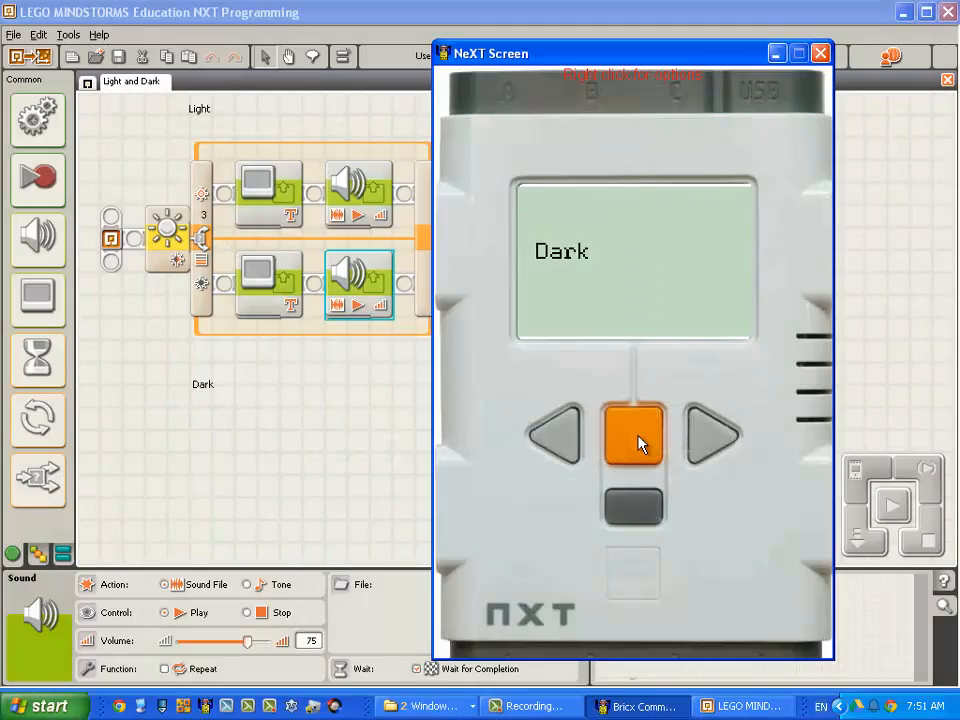
{"action": "left_click", "coordinate": [635, 438]}
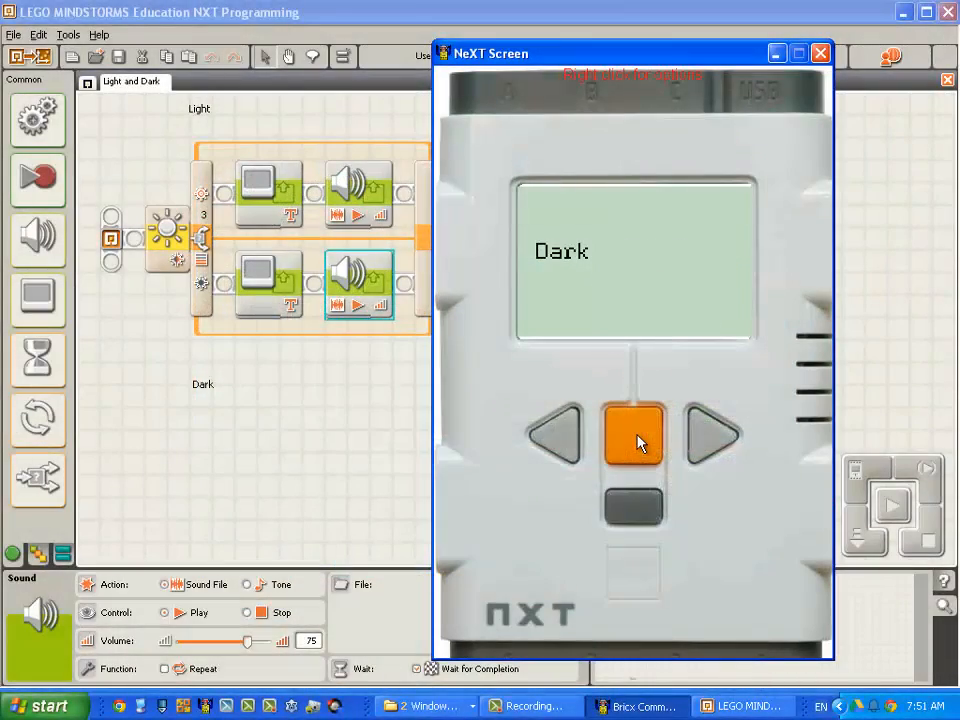
{"action": "left_click", "coordinate": [635, 439]}
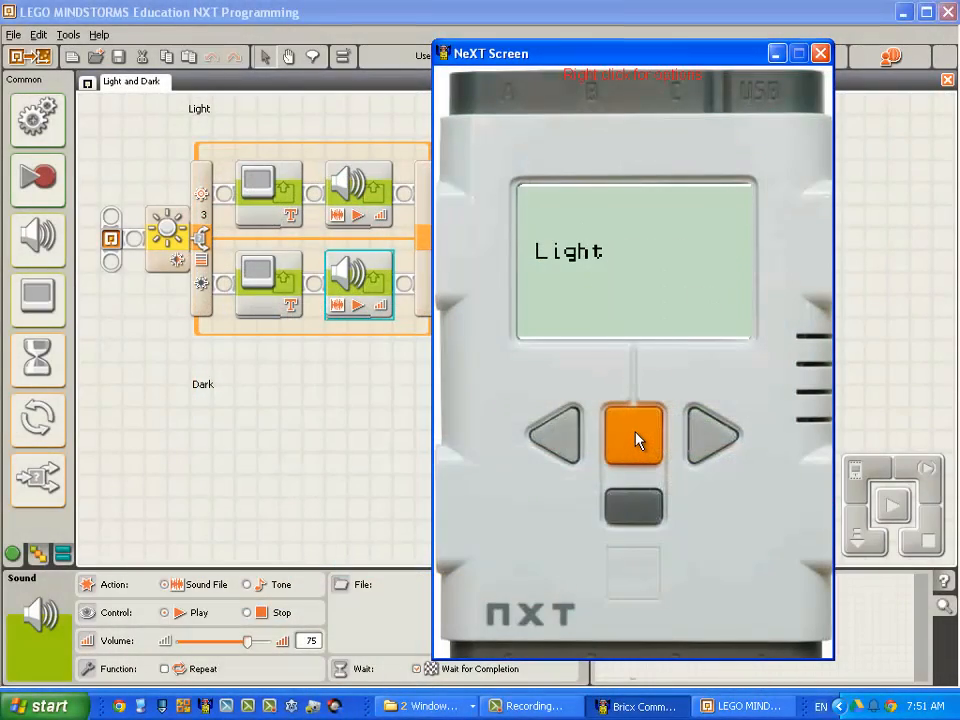
{"action": "left_click", "coordinate": [636, 437]}
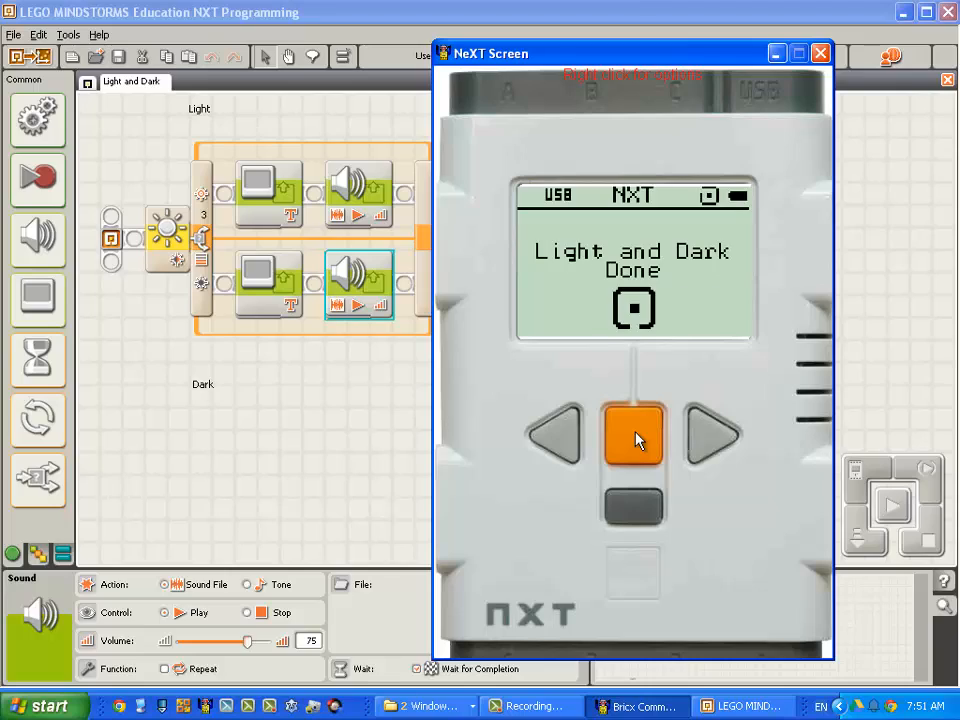
- Return to the run screen and run Light and Dark again
{"action": "left_click", "coordinate": [633, 440]}
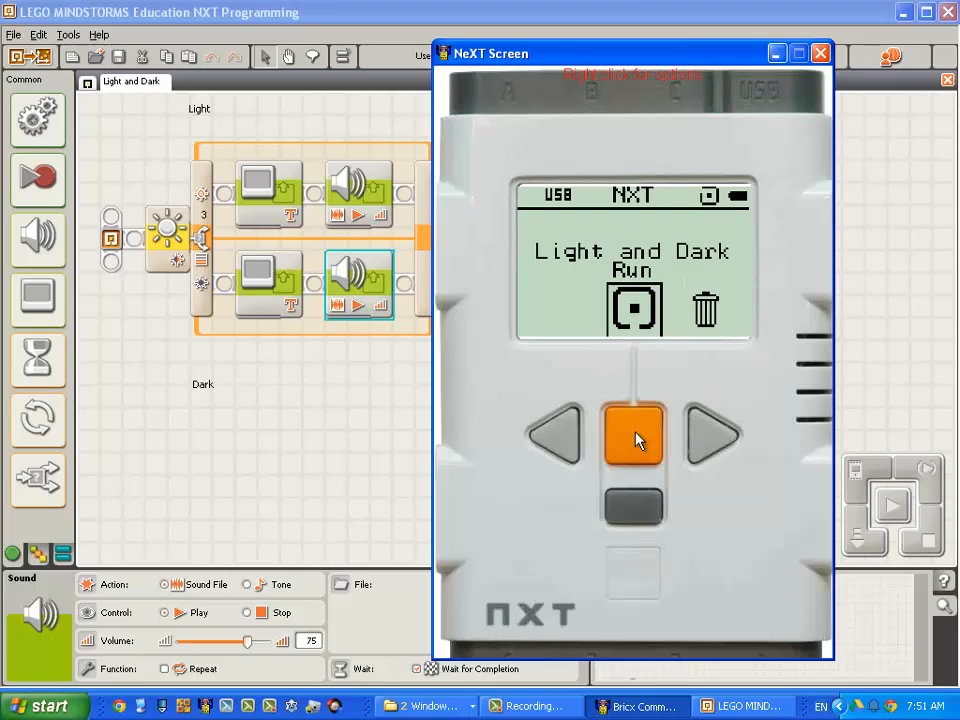
{"action": "left_click", "coordinate": [635, 441]}
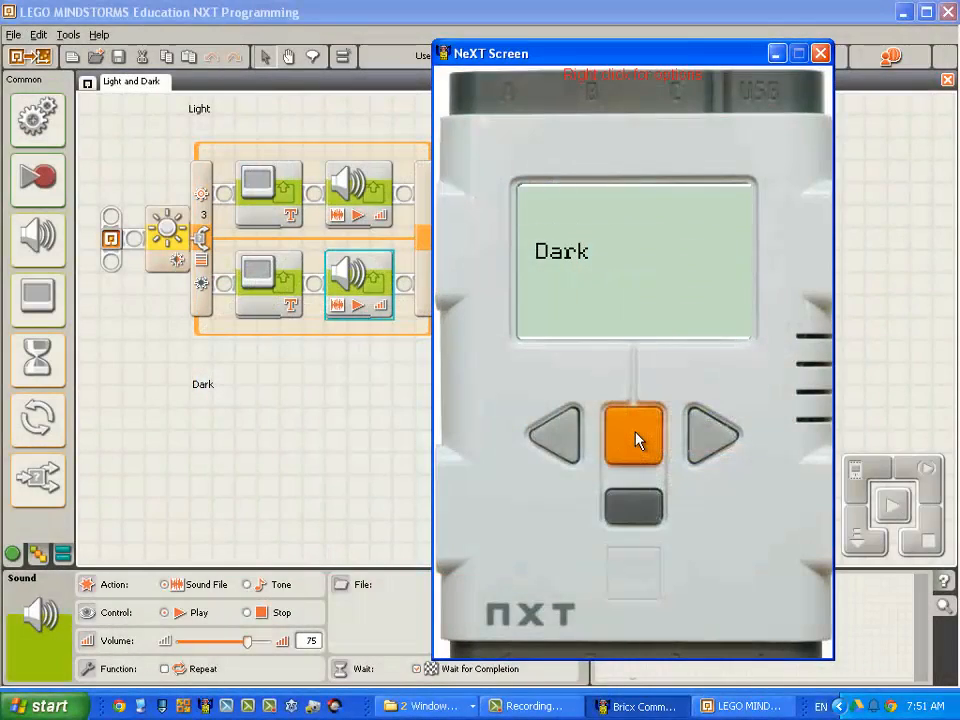
{"action": "left_click", "coordinate": [635, 440]}
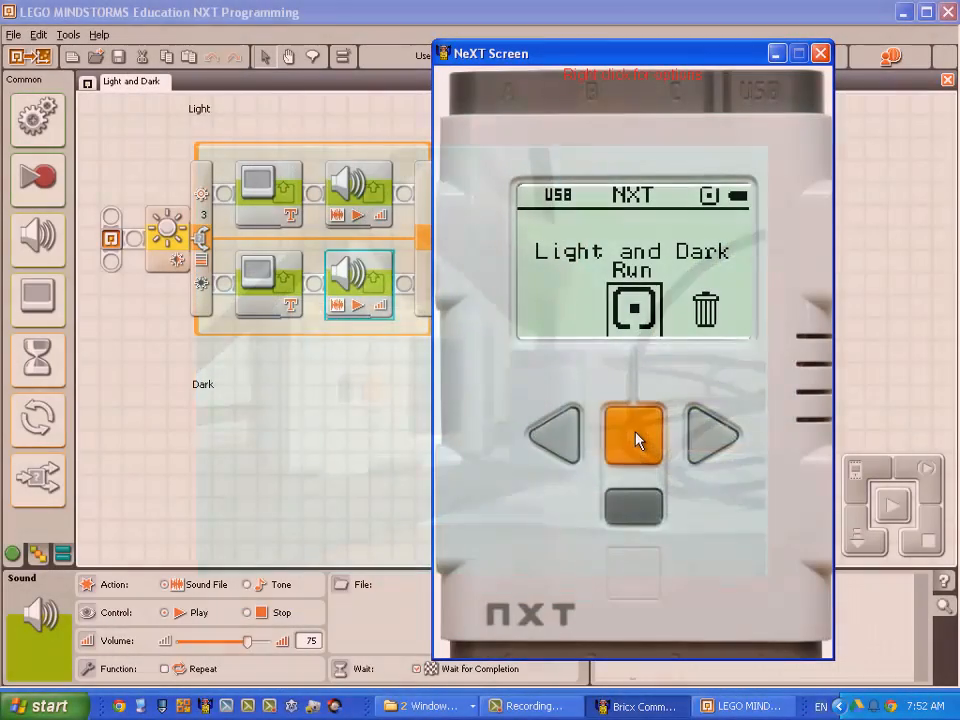
{"action": "mouse_move", "coordinate": [737, 374]}
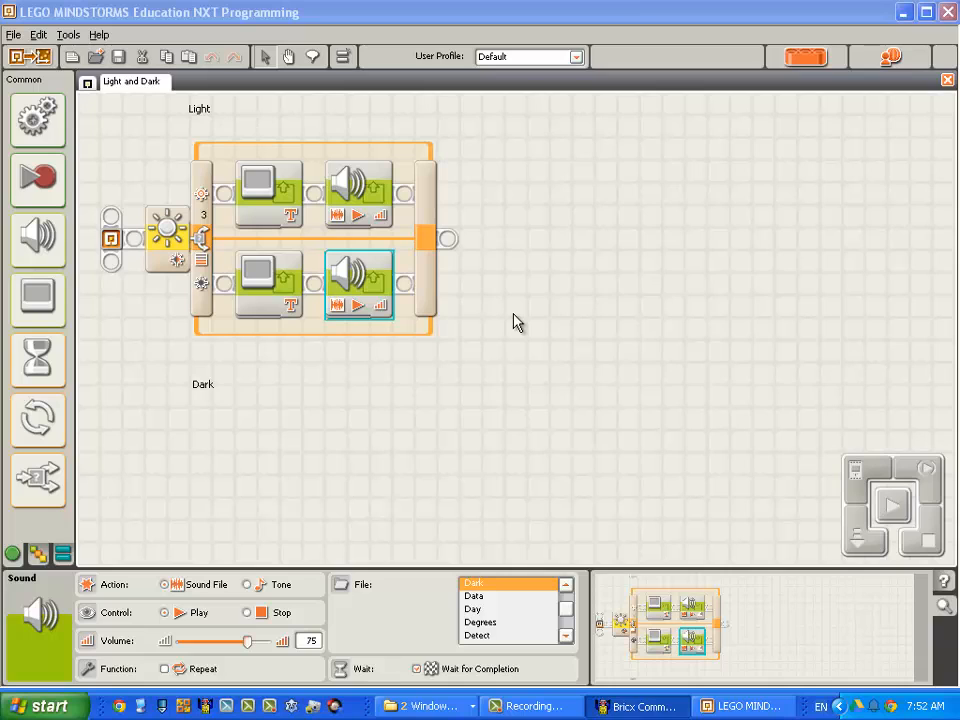
{"action": "mouse_move", "coordinate": [552, 310]}
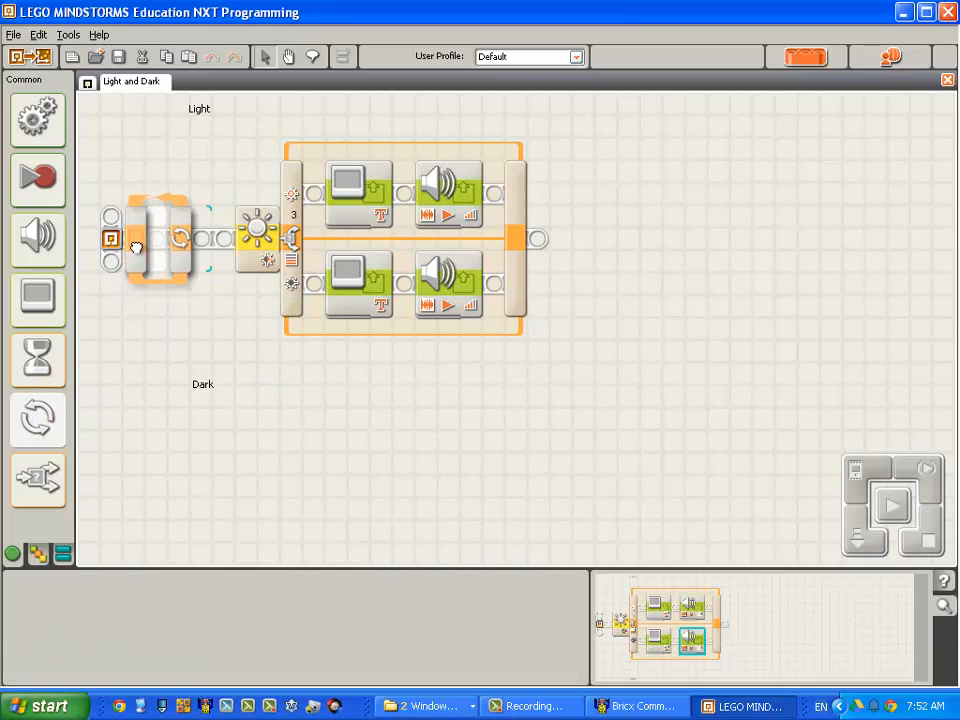
- Place a Forever Loop block ahead of the light-sensor switch
{"action": "left_click", "coordinate": [178, 245]}
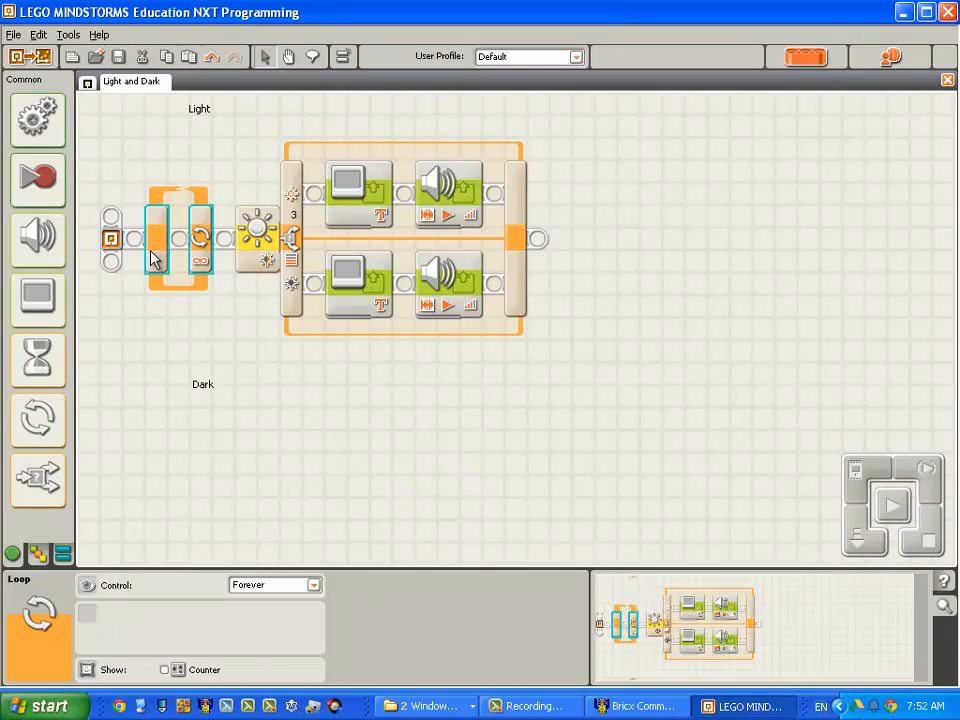
{"action": "mouse_move", "coordinate": [270, 250]}
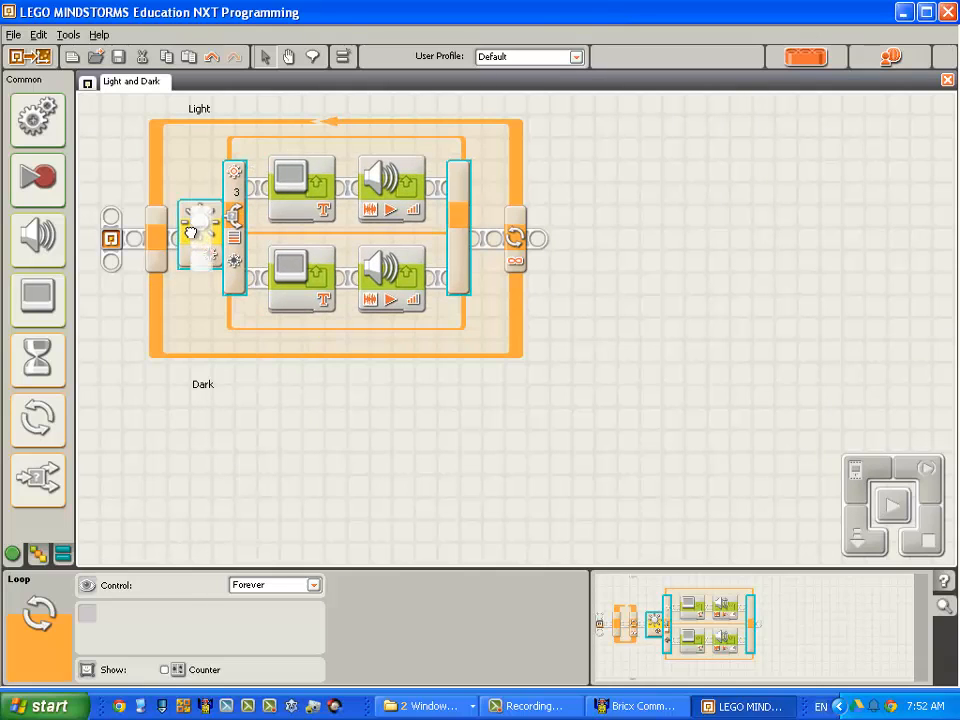
- Drop the light-sensor switch inside the loop and download and run it on the NXT
{"action": "left_click", "coordinate": [205, 235]}
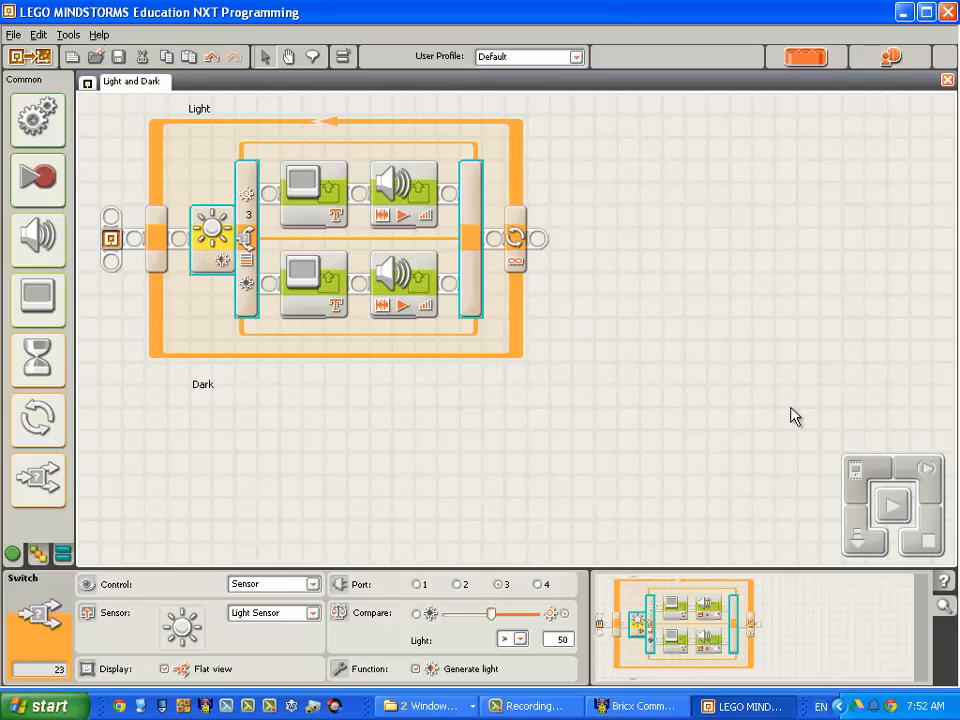
{"action": "left_click", "coordinate": [892, 506]}
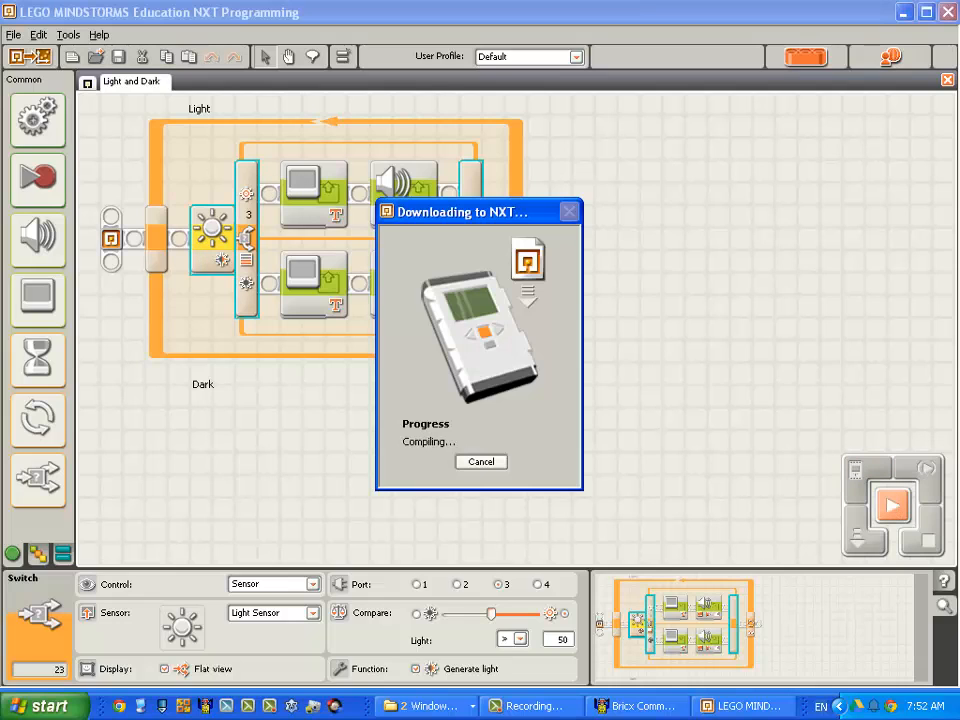